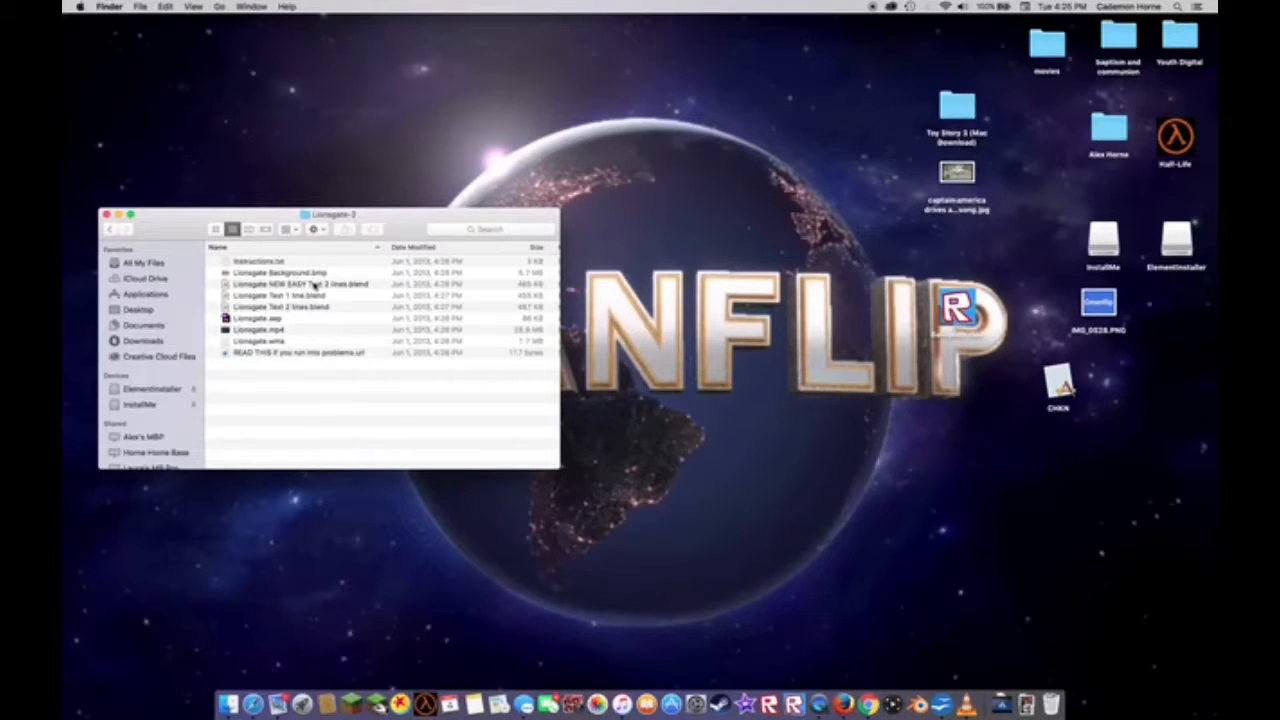
- Open 'Lionsgate NEW EASY Text 2 lines.blend' from the Lionsgate-3 folder in Blender
left_click(300, 284)
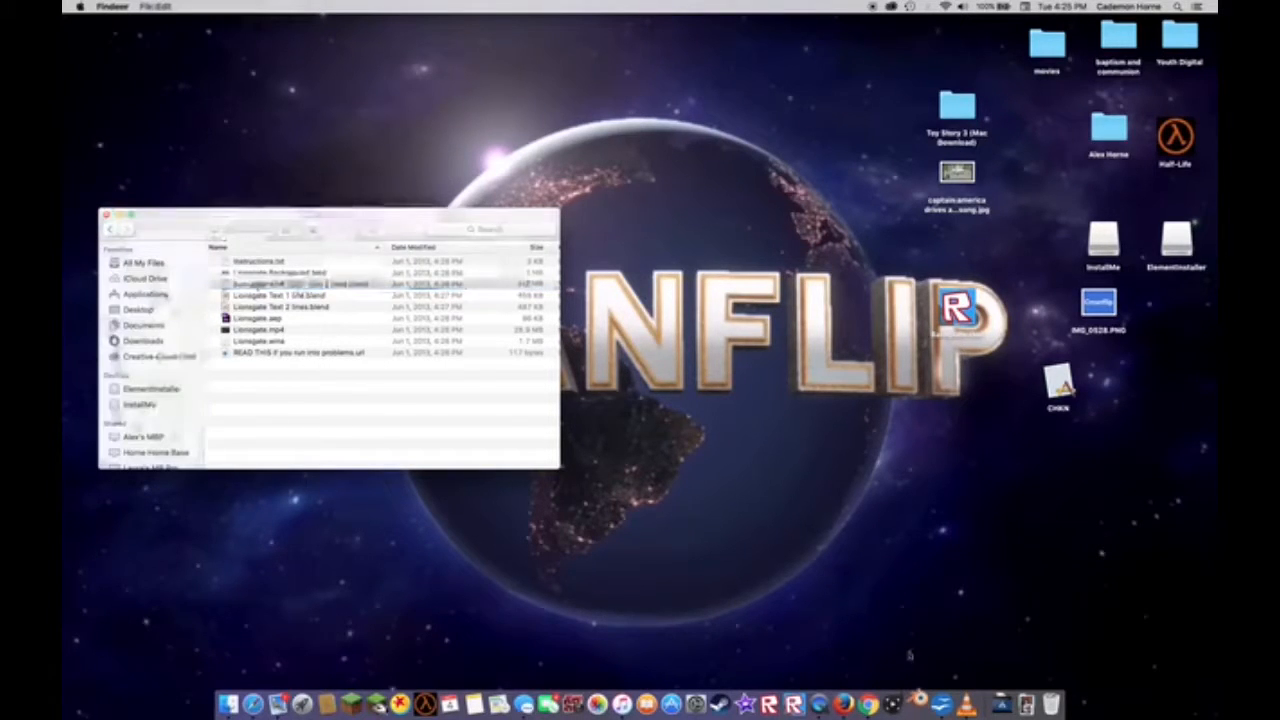
left_click(912, 684)
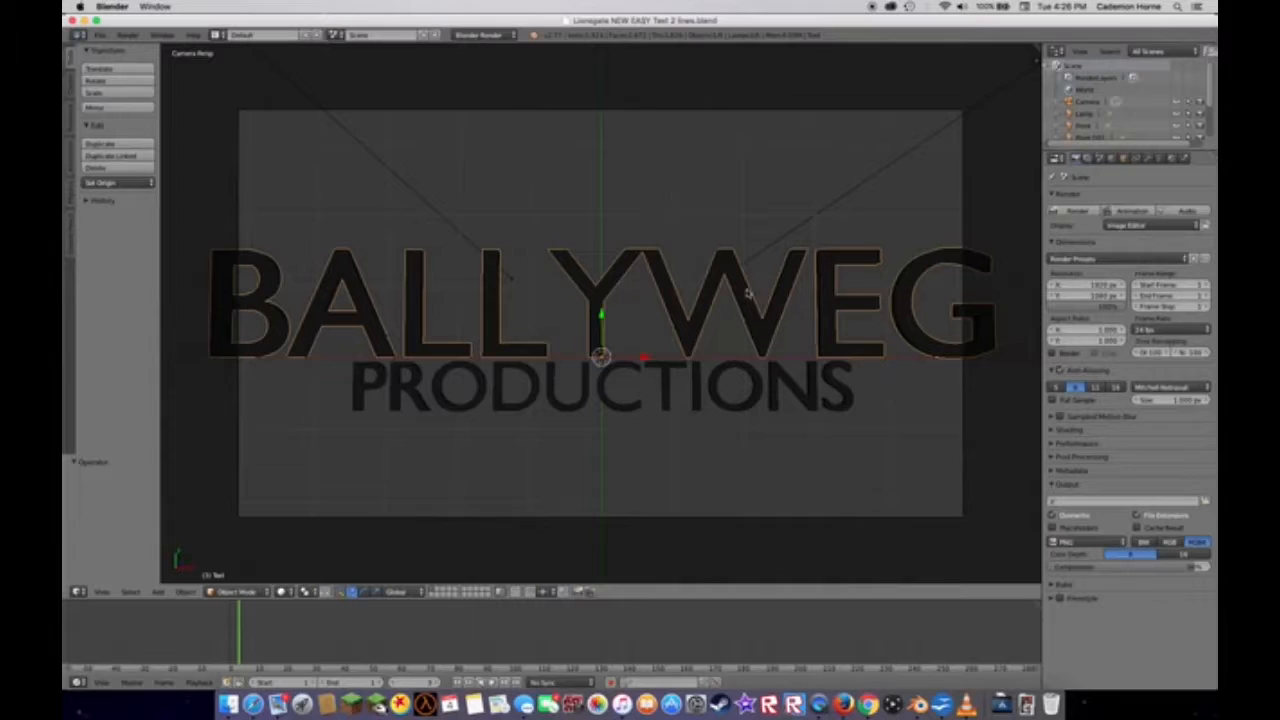
mouse_move(536, 308)
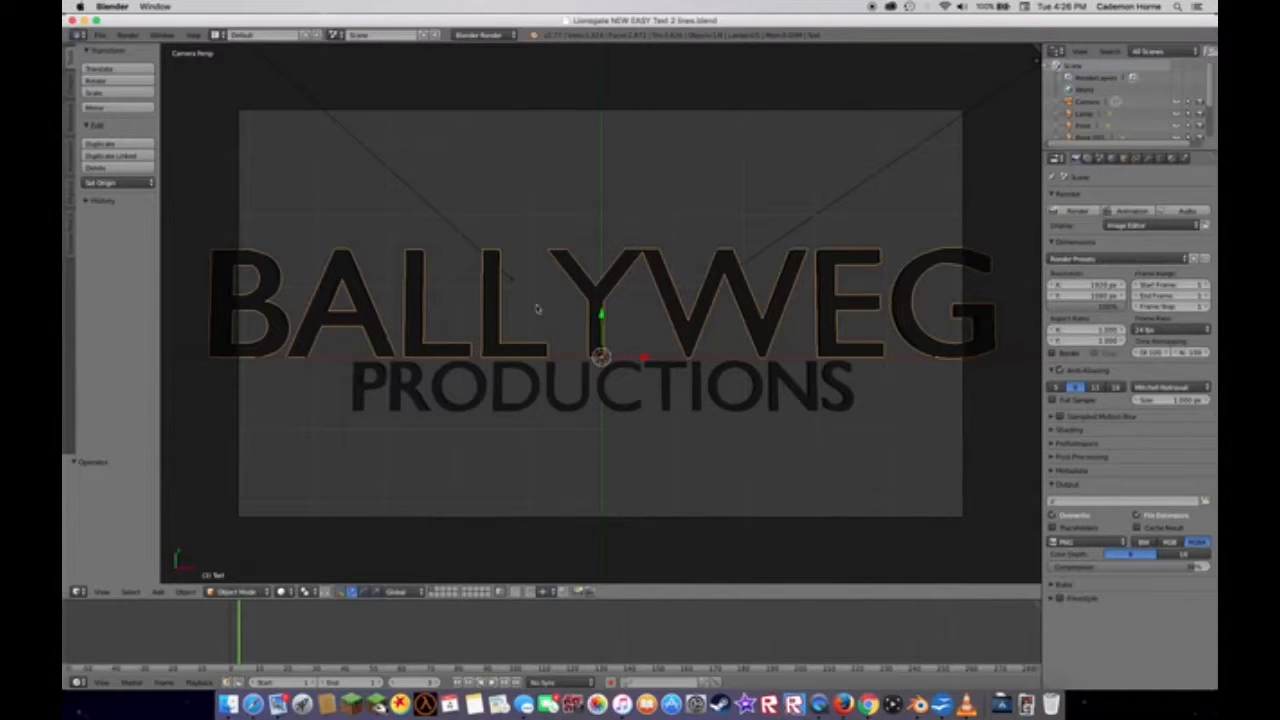
- Edit the top text object so it reads CMANFLIP instead of BALLYWEG
key("Tab")
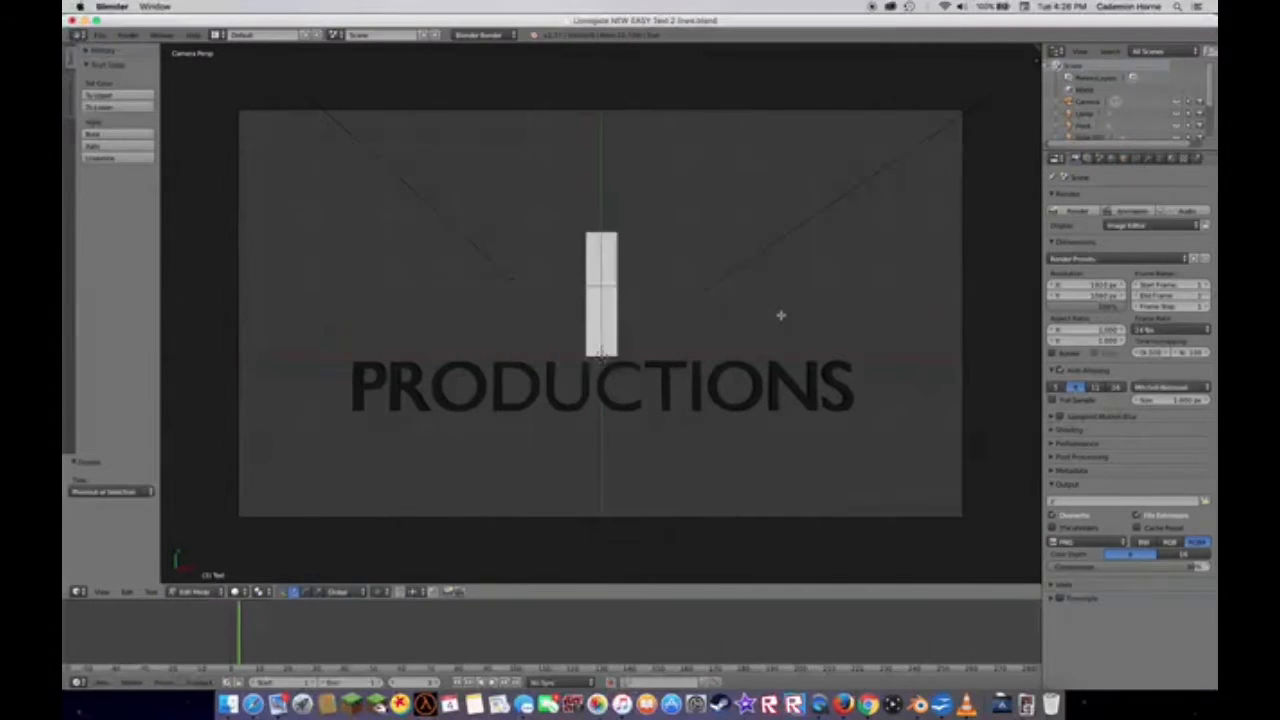
type("CMANFL")
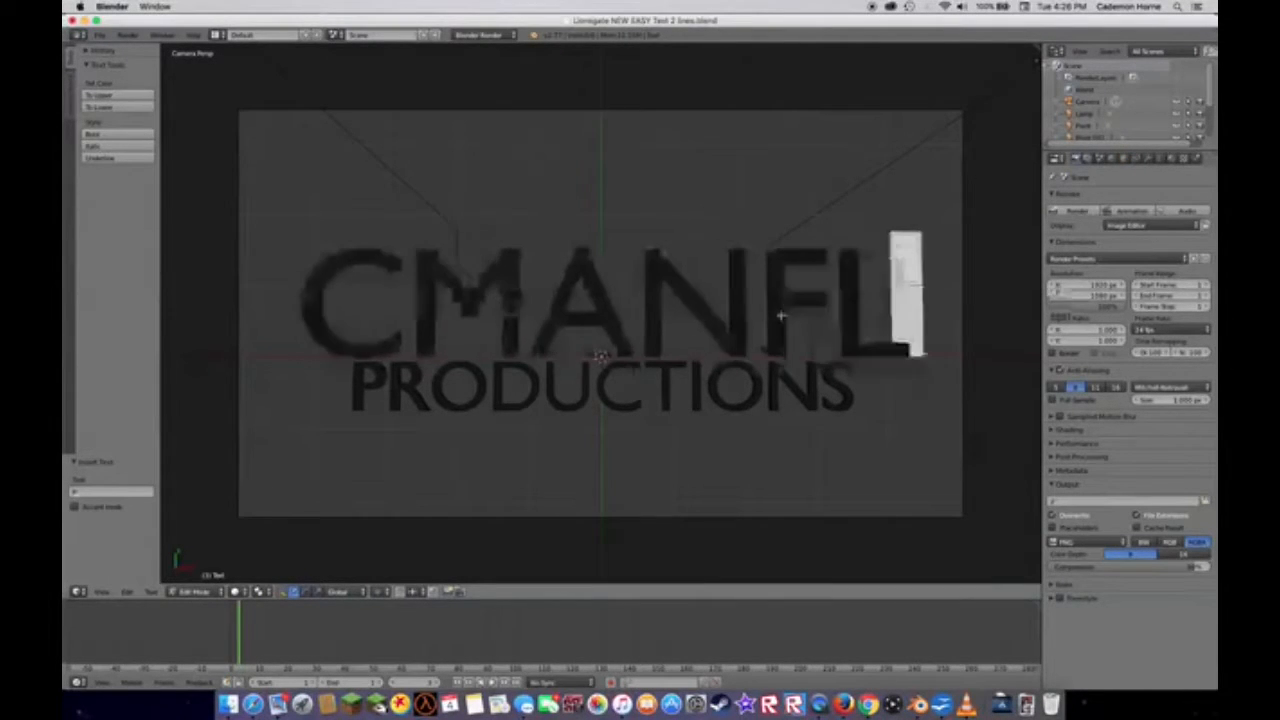
type("IP")
left_click(602, 384)
type("PR")
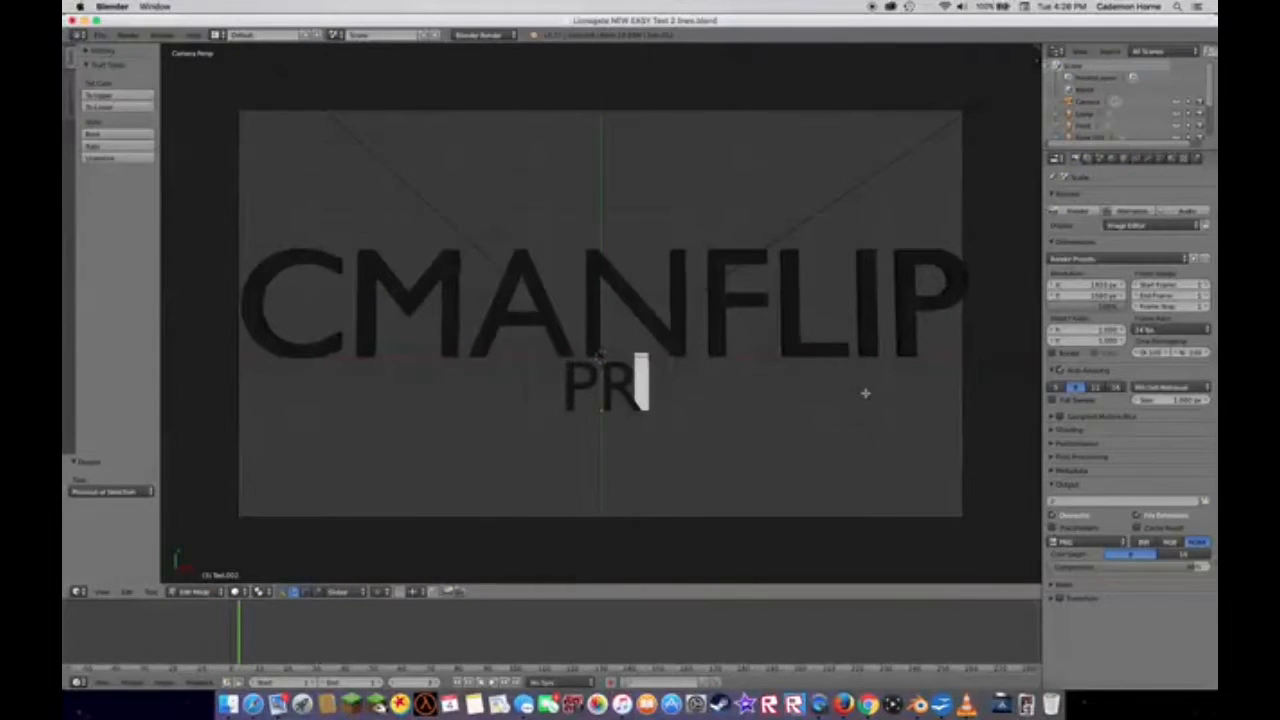
- Retype the second line as PRESENTS so the title reads CMANFLIP PRESENTS, then return to Finder
type("ESENTS")
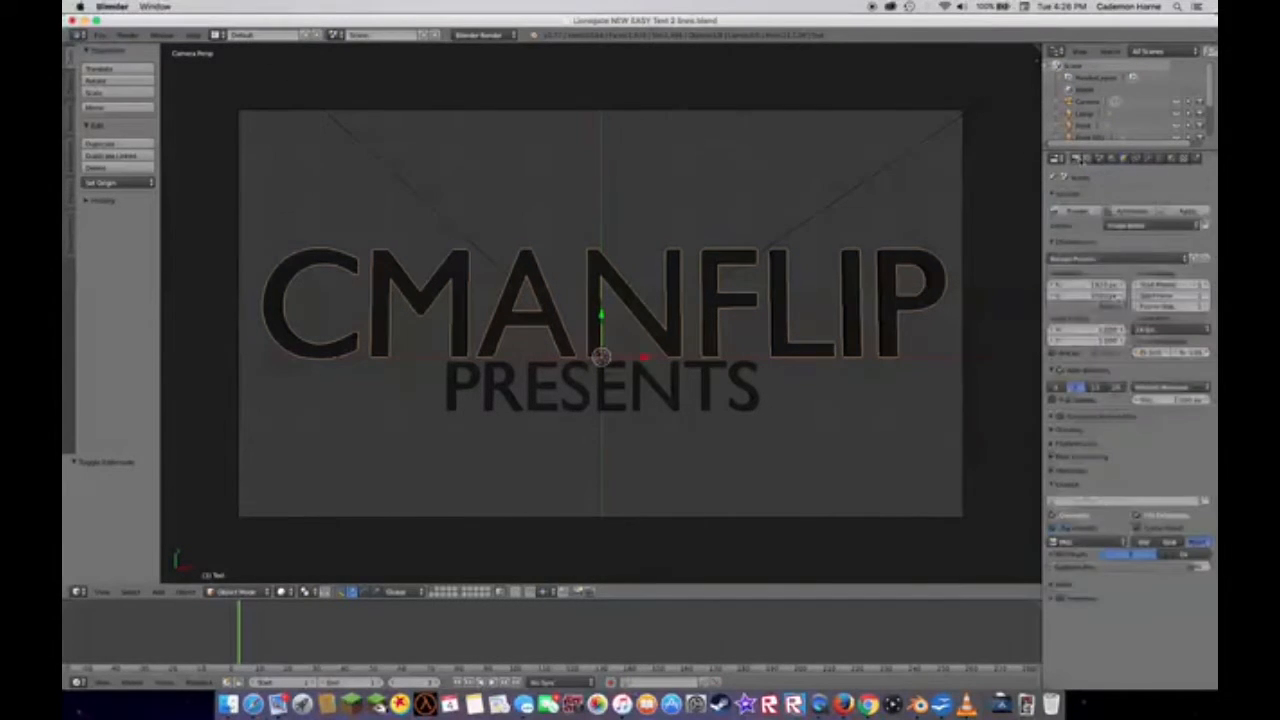
left_click(1132, 212)
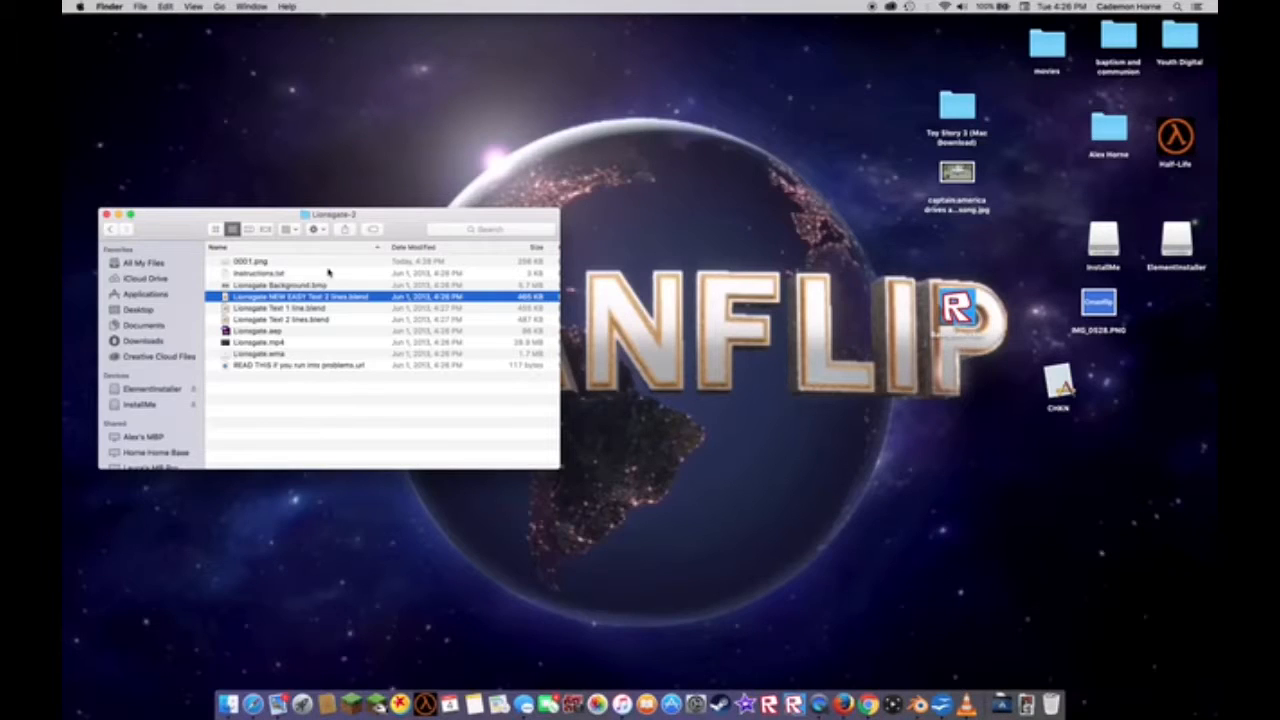
- Launch Lionsgate.aep from the Lionsgate-3 folder in After Effects
left_click(280, 332)
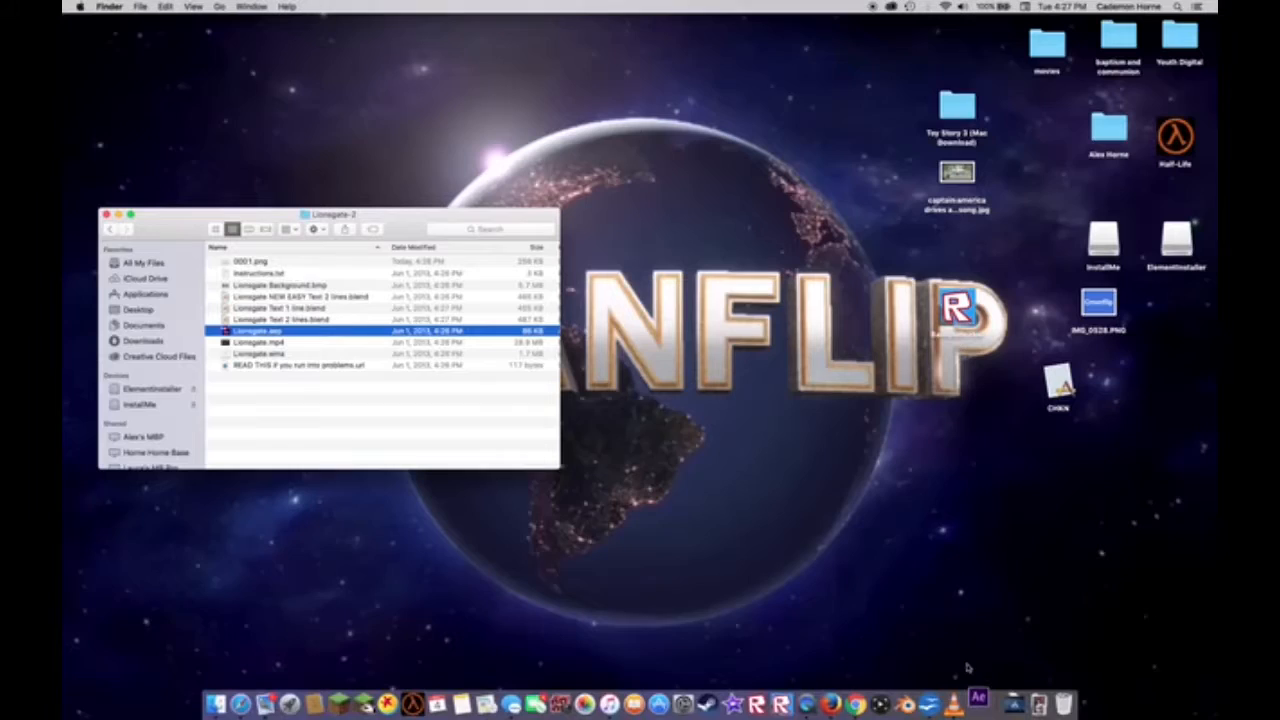
mouse_move(980, 678)
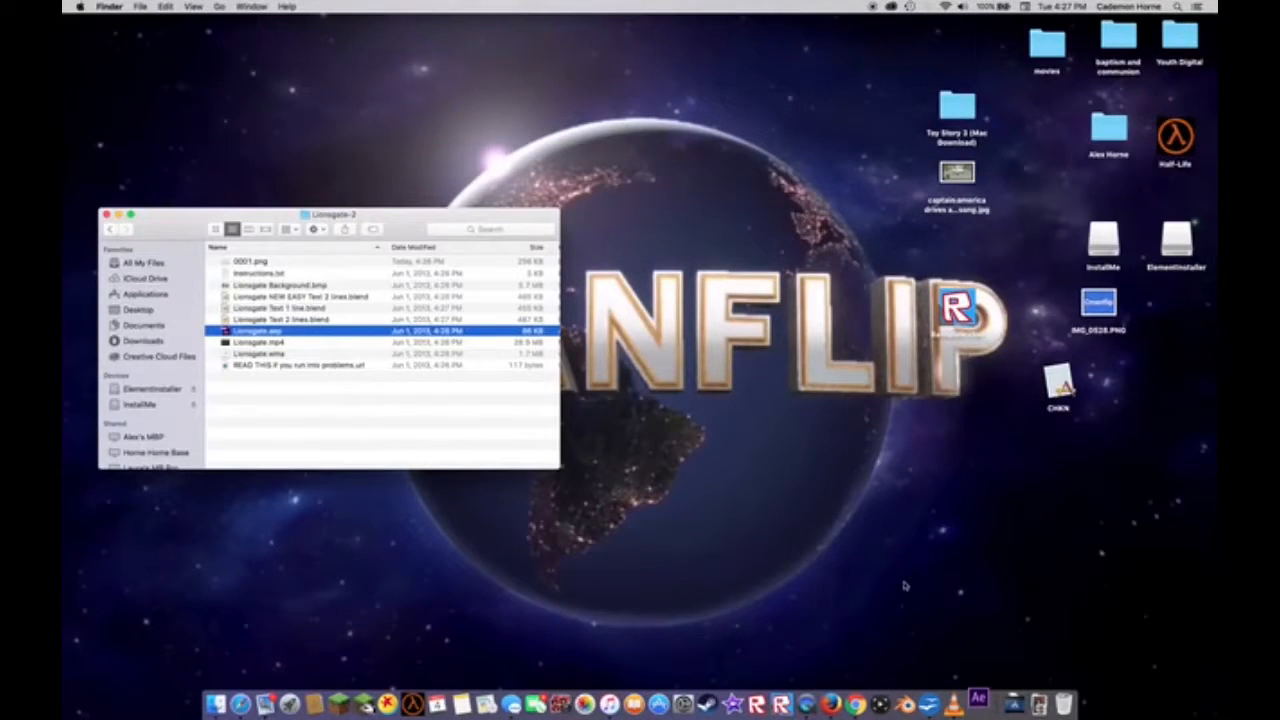
mouse_move(900, 548)
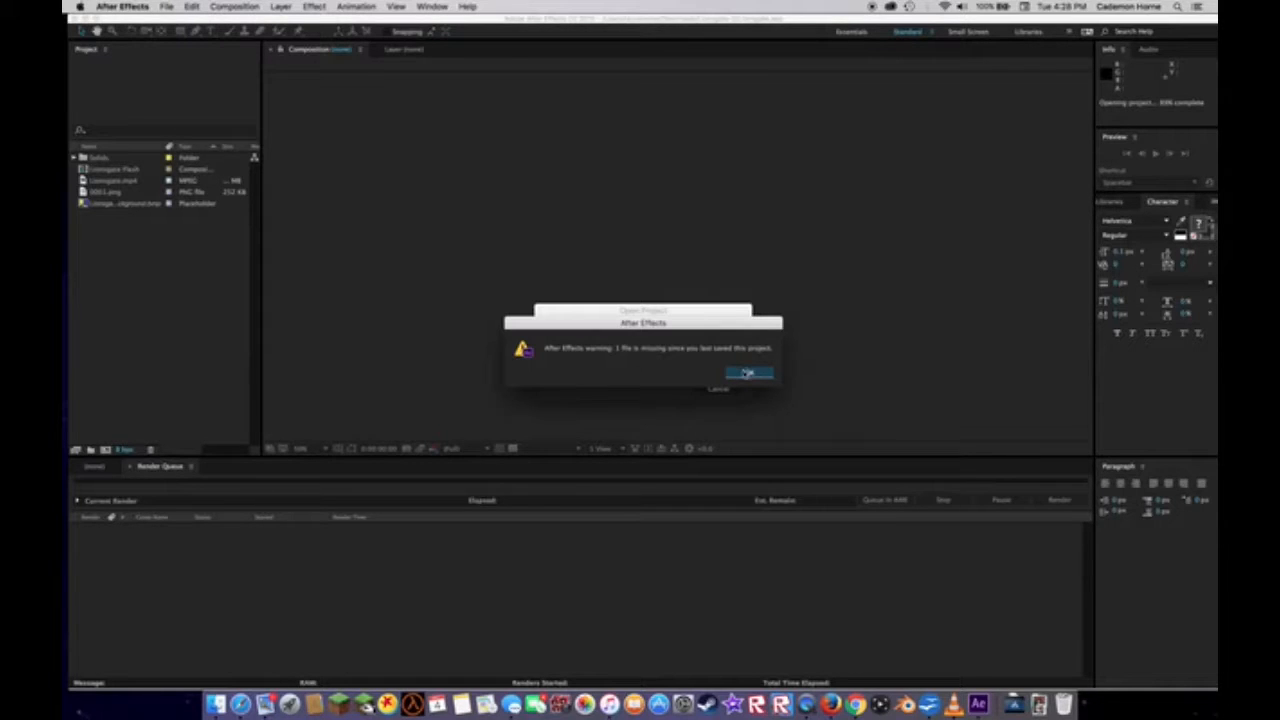
- Dismiss the missing-file warning so the Lionsgate project opens
left_click(748, 374)
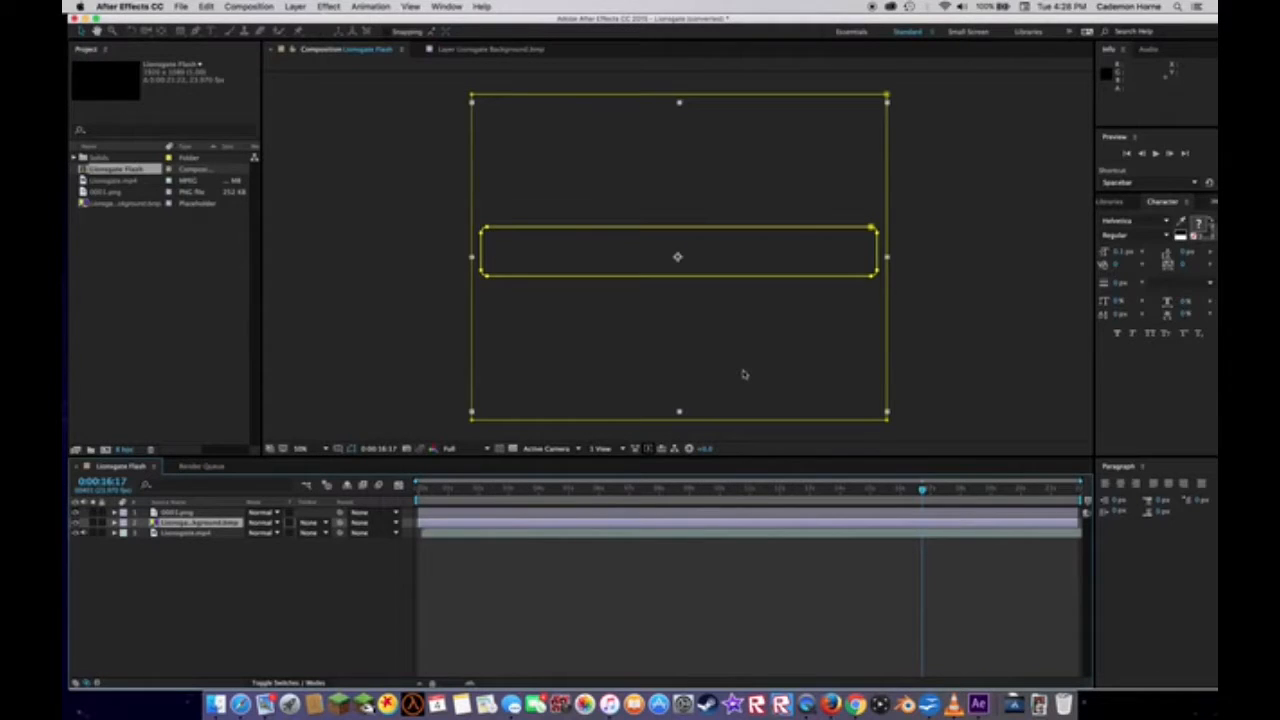
mouse_move(384, 560)
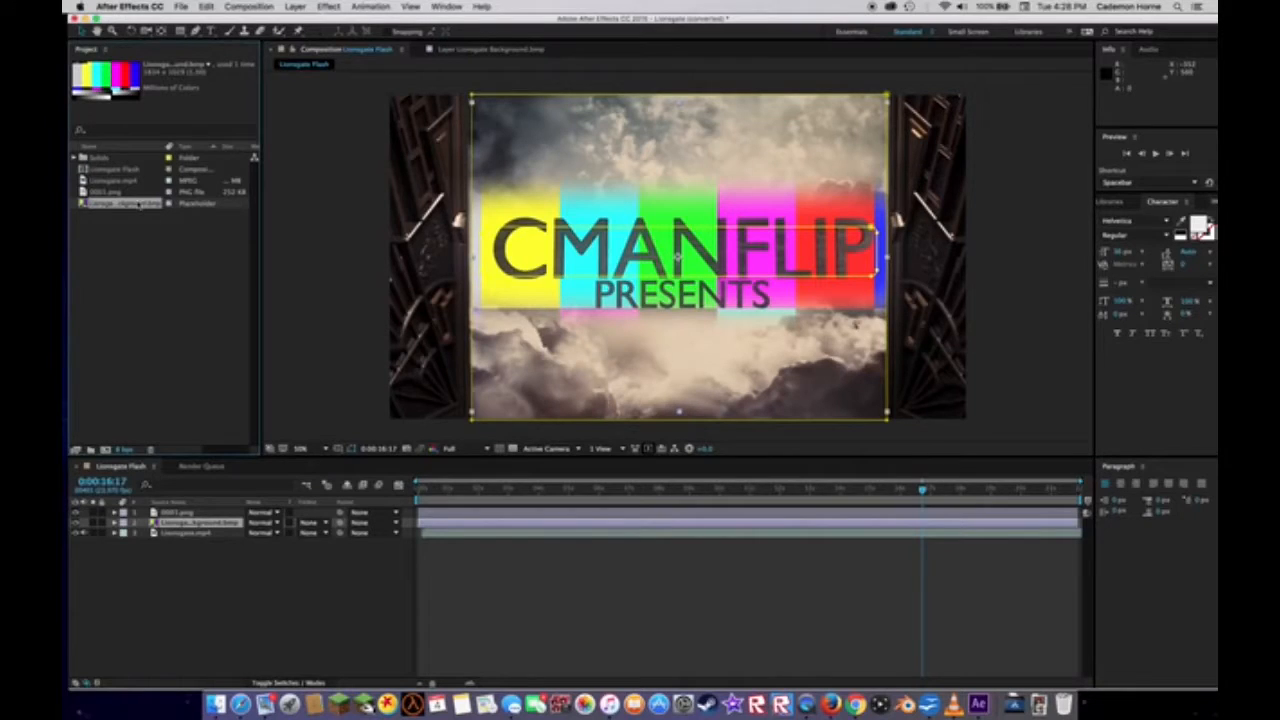
- Replace the missing background footage with the Lionsgate Background .bmp from the Lionsgate-2 folder
right_click(124, 204)
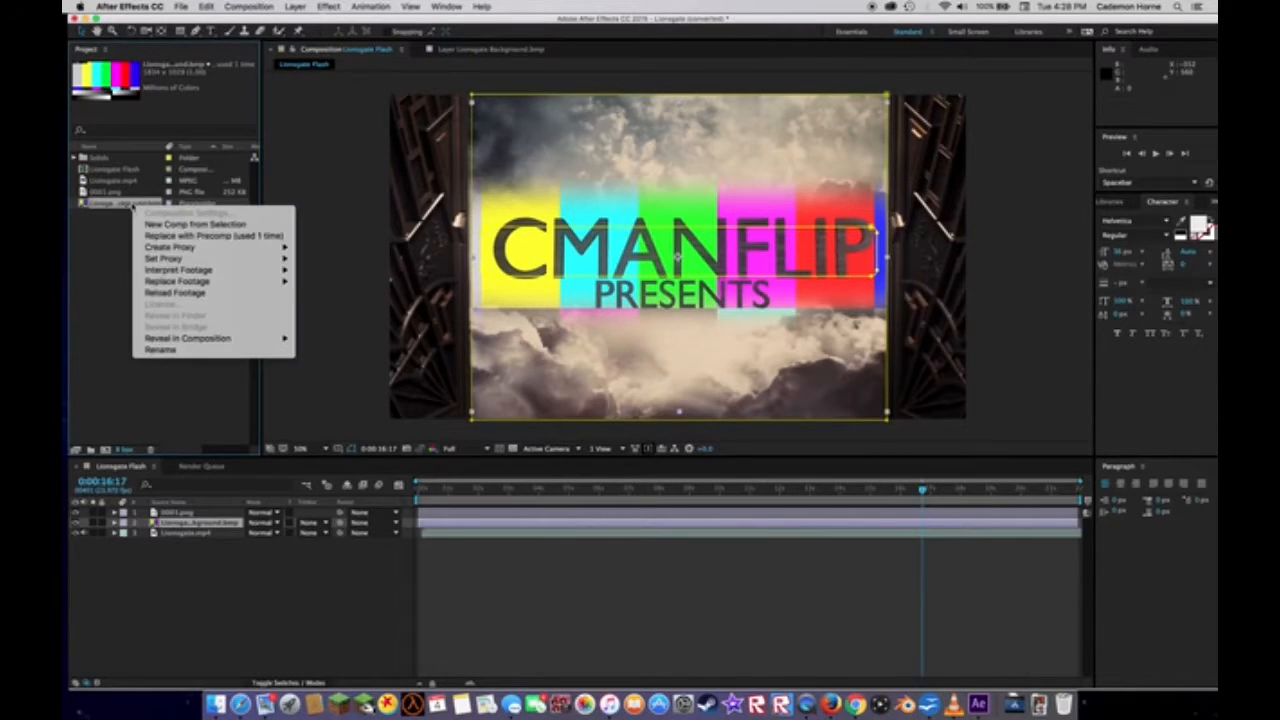
mouse_move(168, 248)
type("lionsgate")
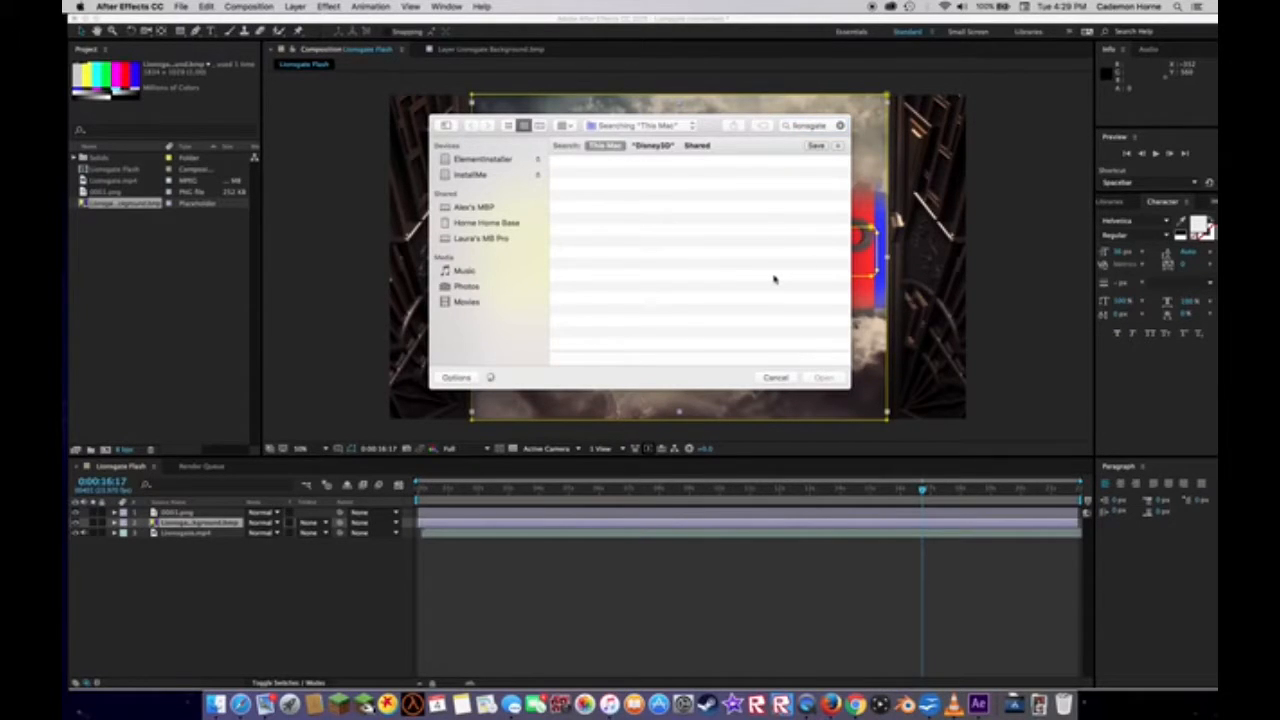
mouse_move(672, 196)
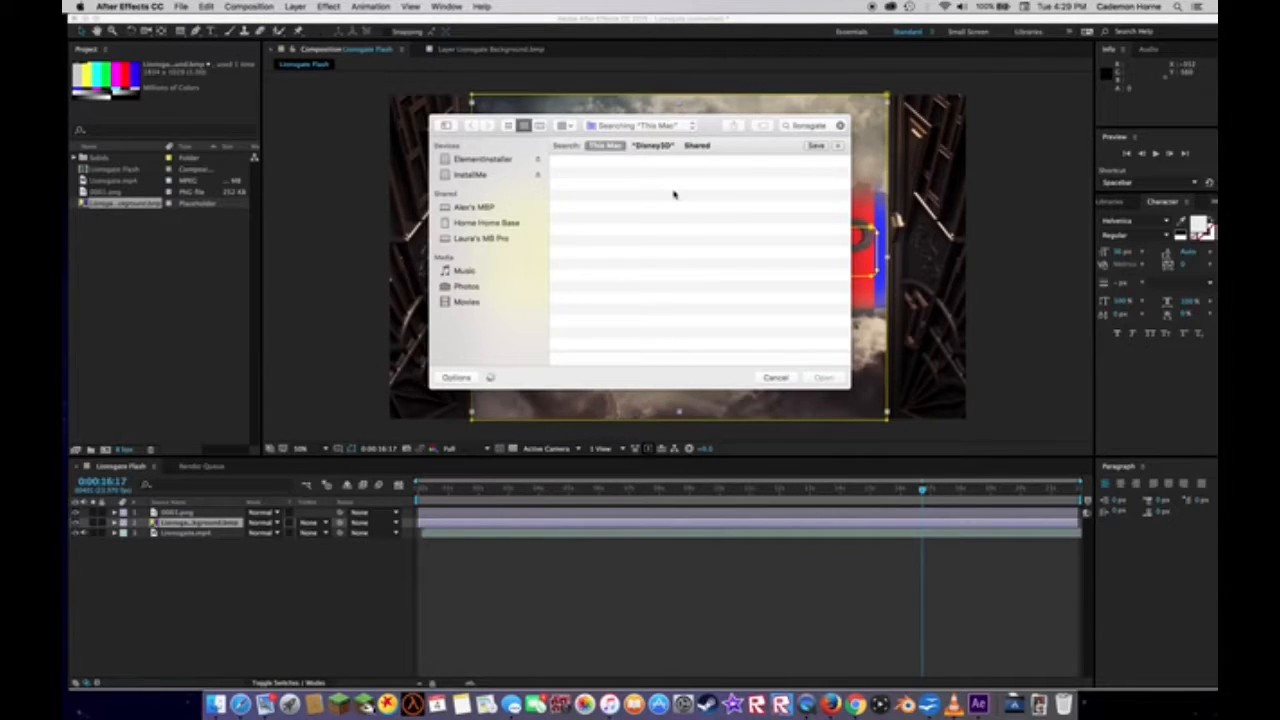
mouse_move(612, 250)
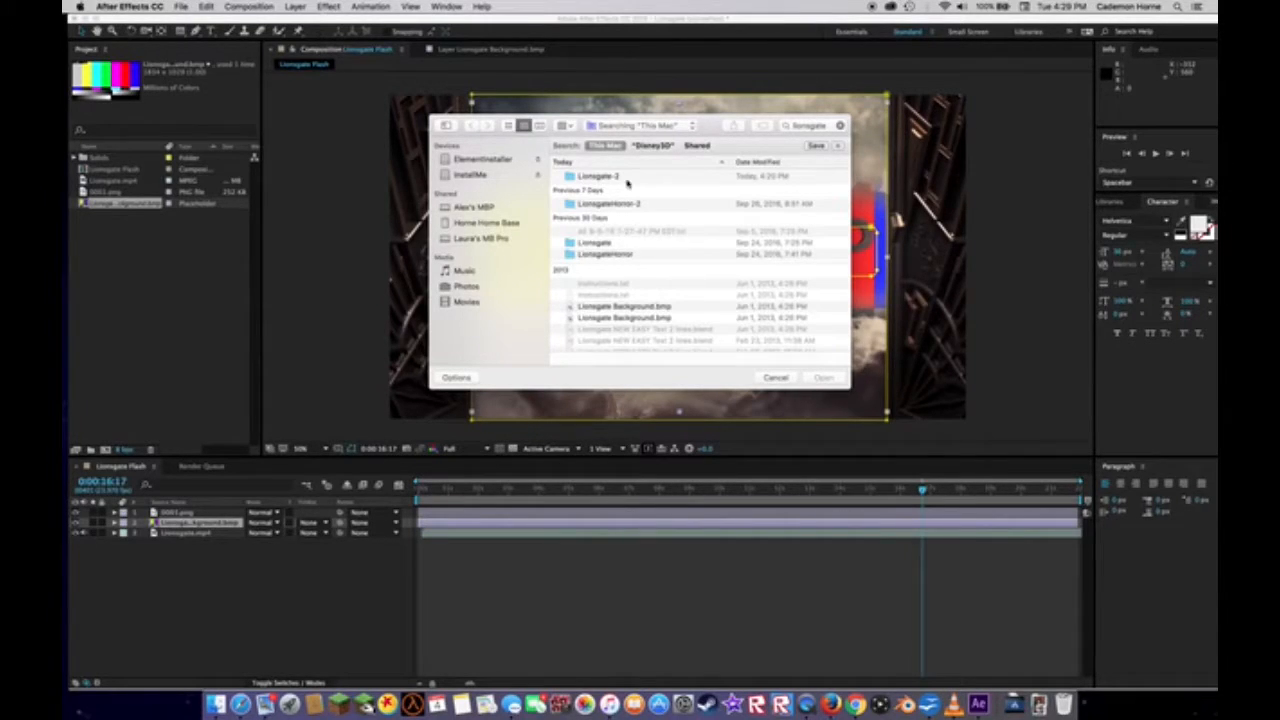
left_click(598, 176)
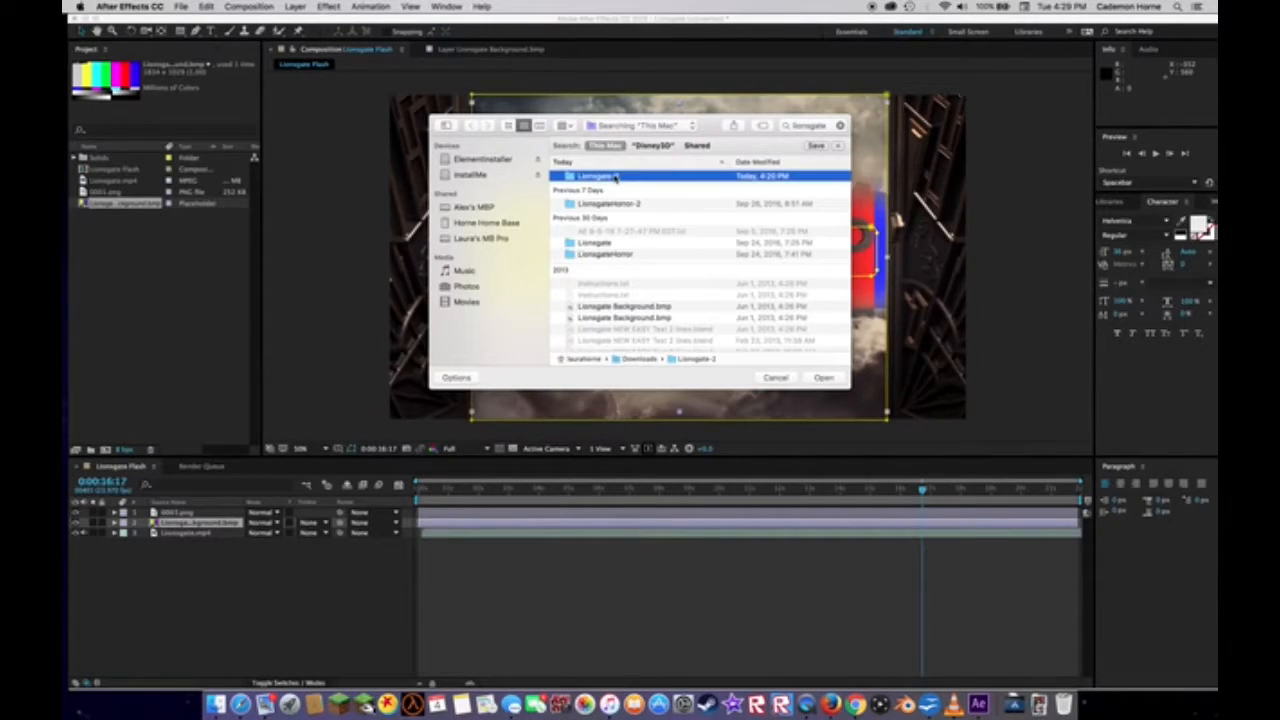
double_click(596, 176)
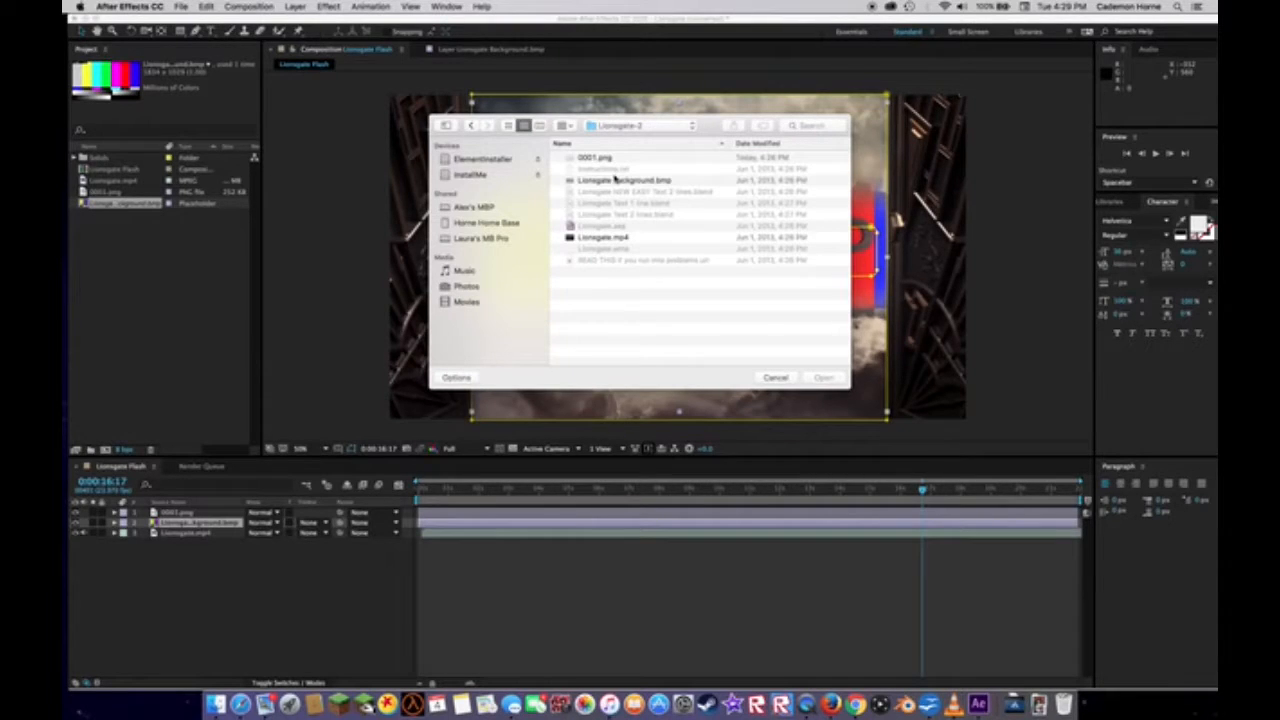
left_click(624, 180)
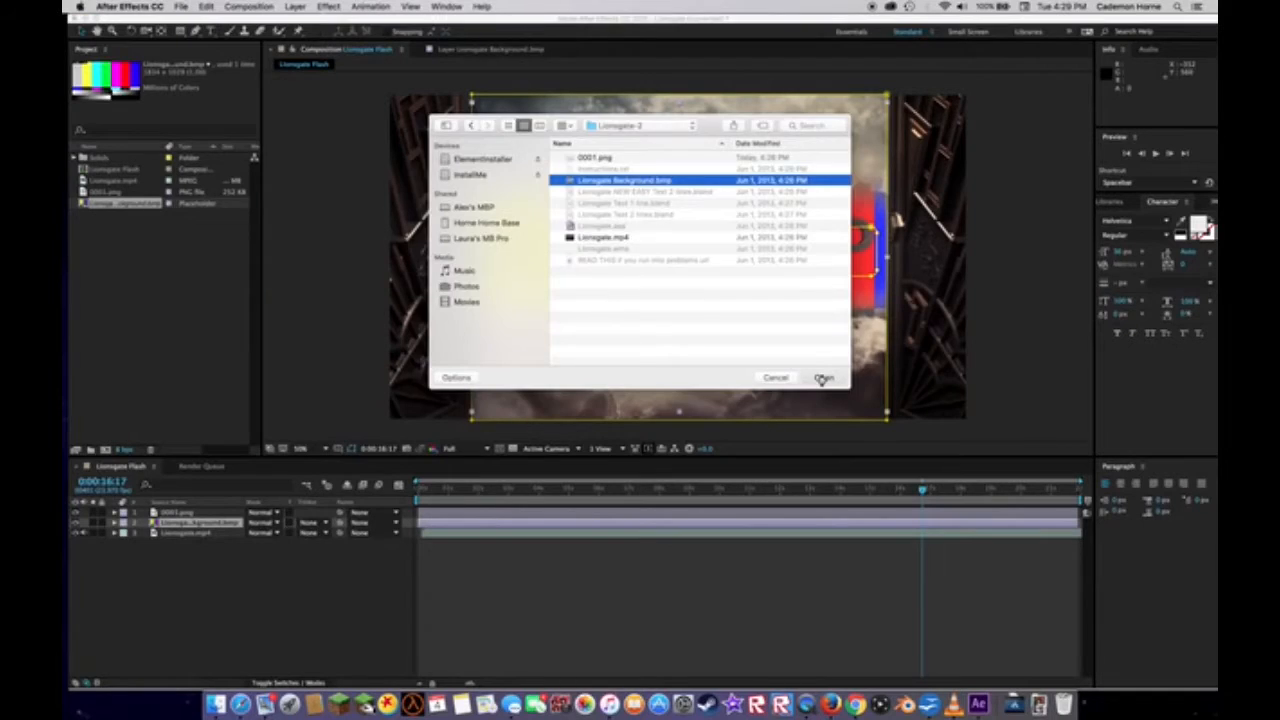
left_click(824, 376)
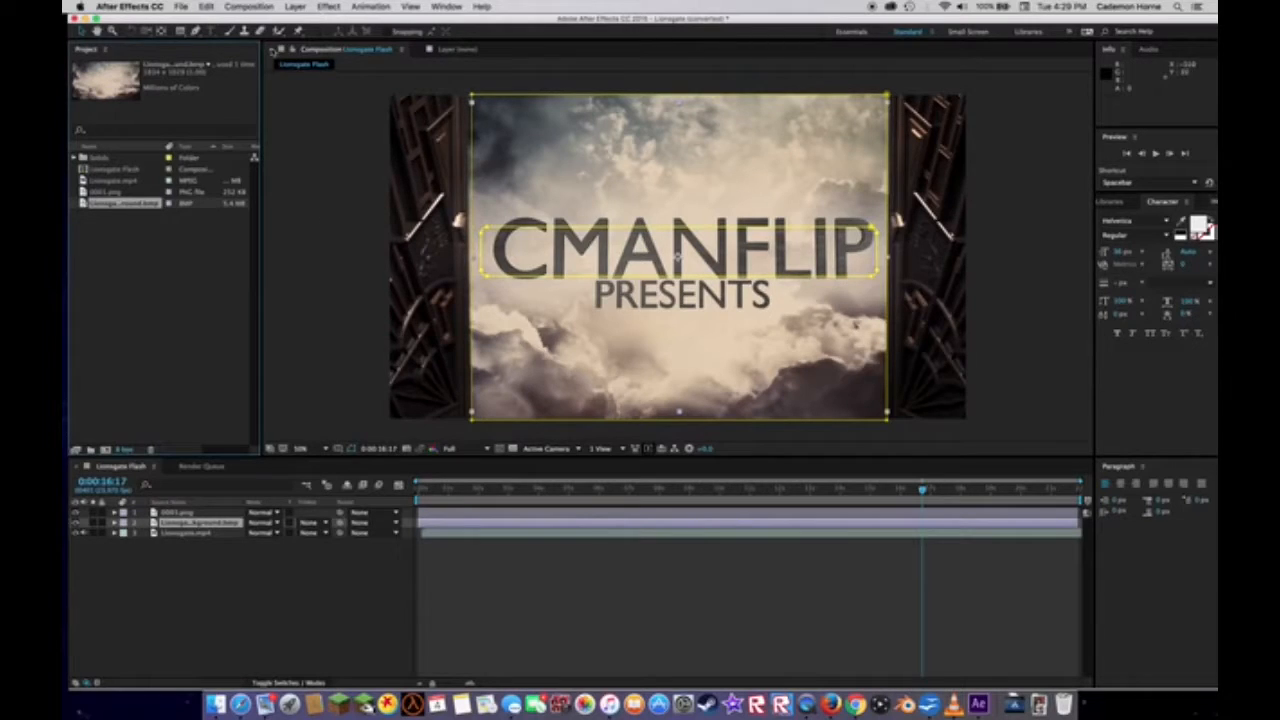
- Add the Lionsgate Flash composition to the render queue
left_click(110, 168)
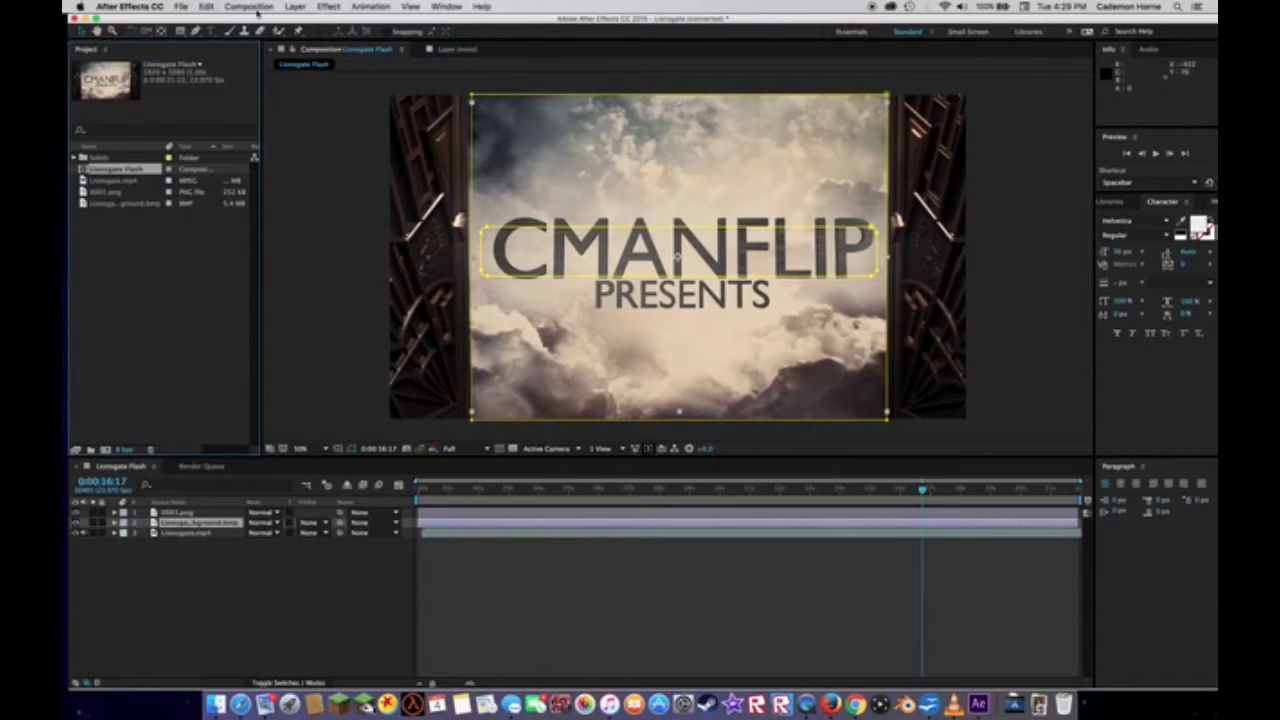
left_click(248, 8)
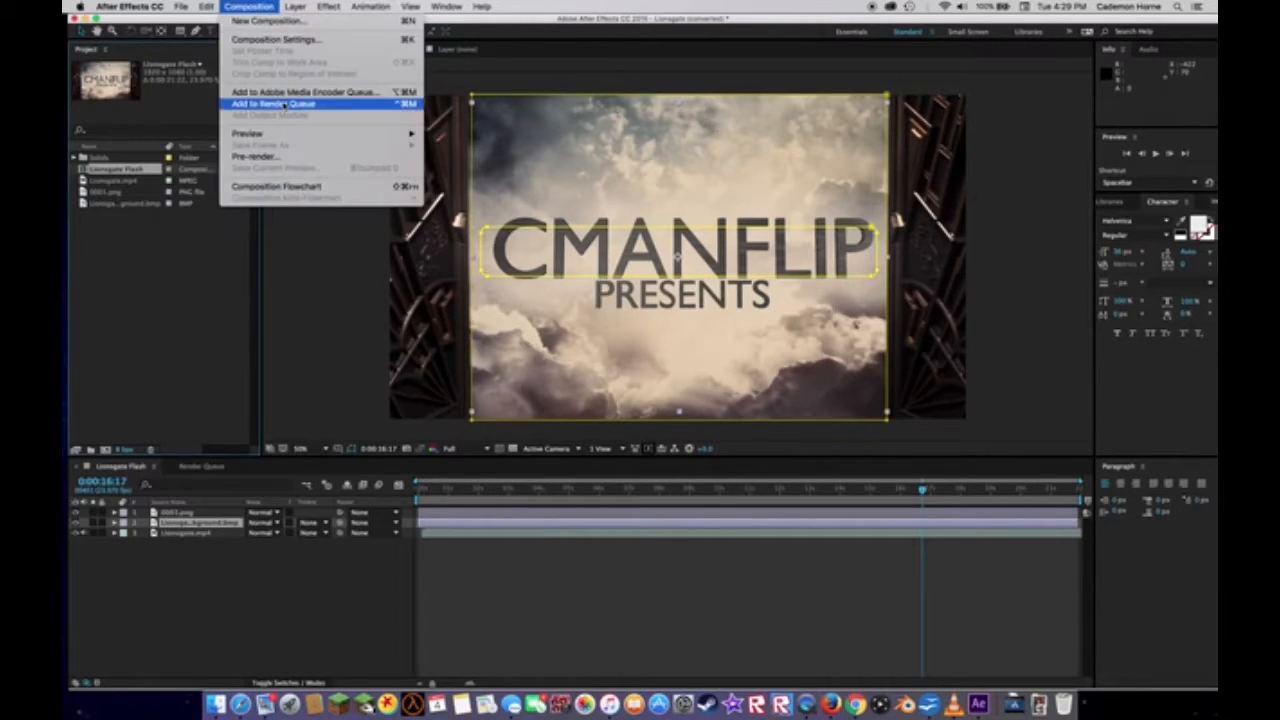
left_click(272, 104)
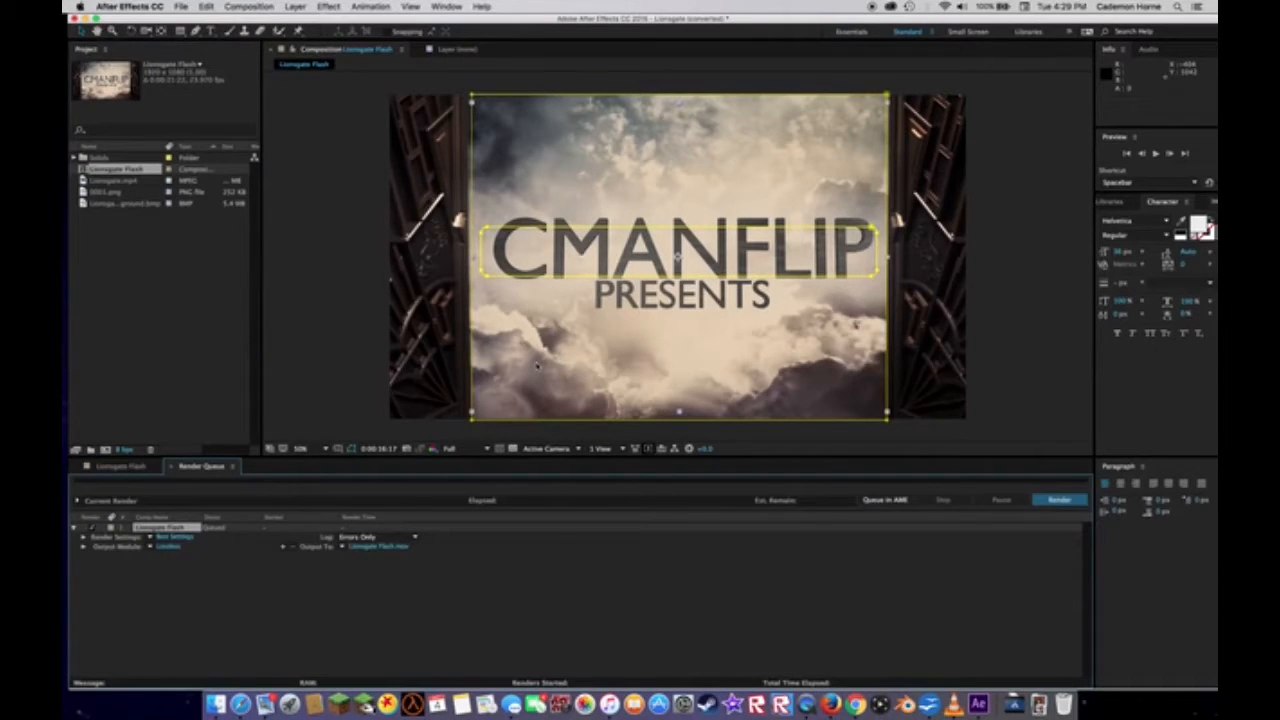
- Set the output module format to QuickTime
left_click(168, 546)
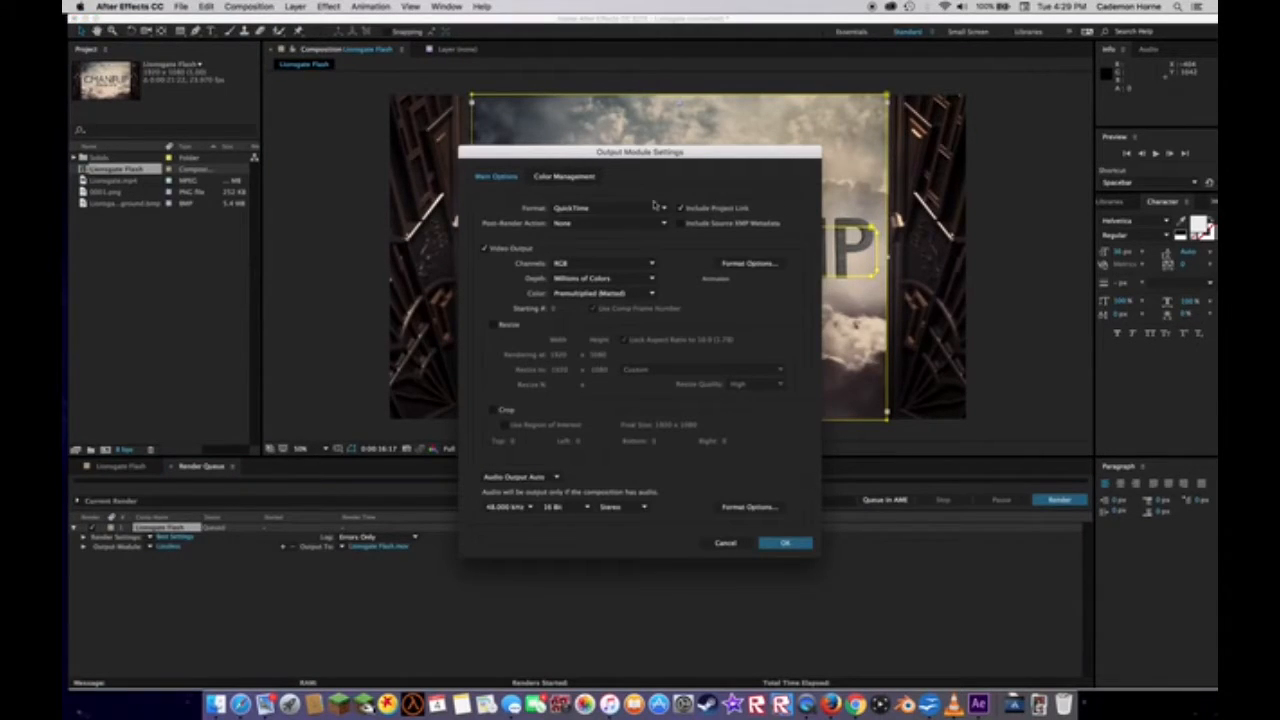
mouse_move(628, 220)
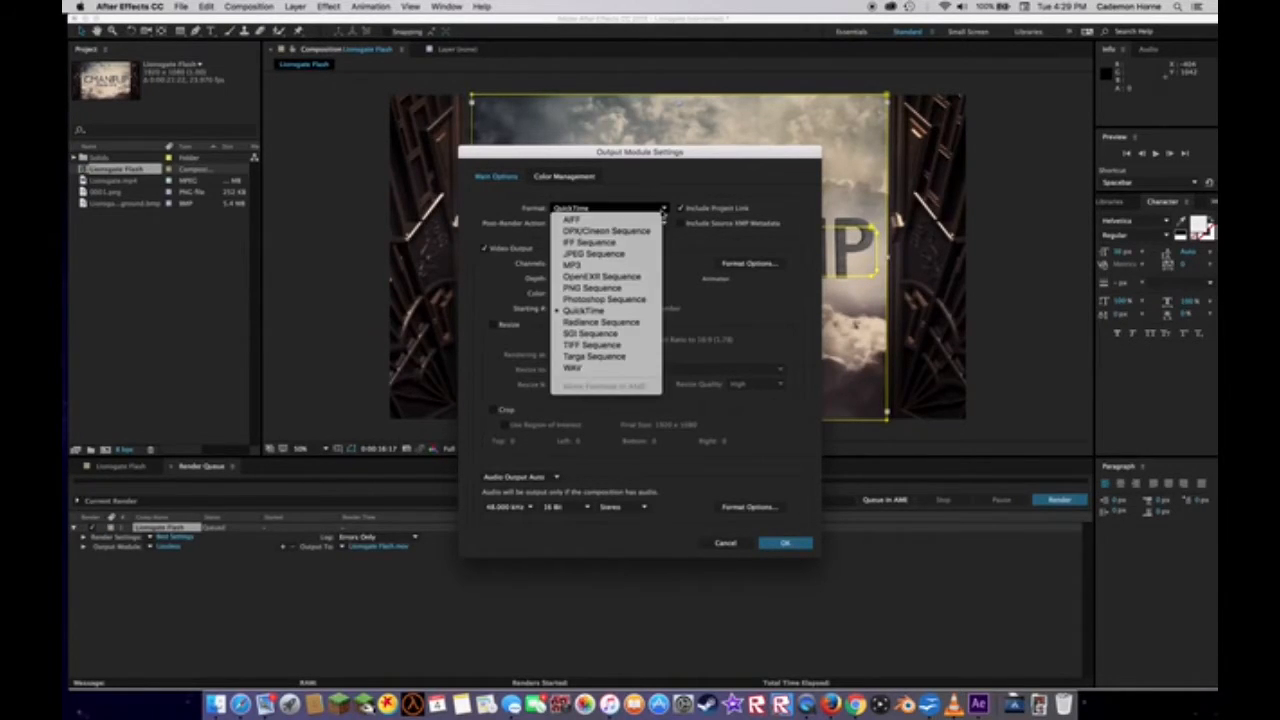
left_click(584, 310)
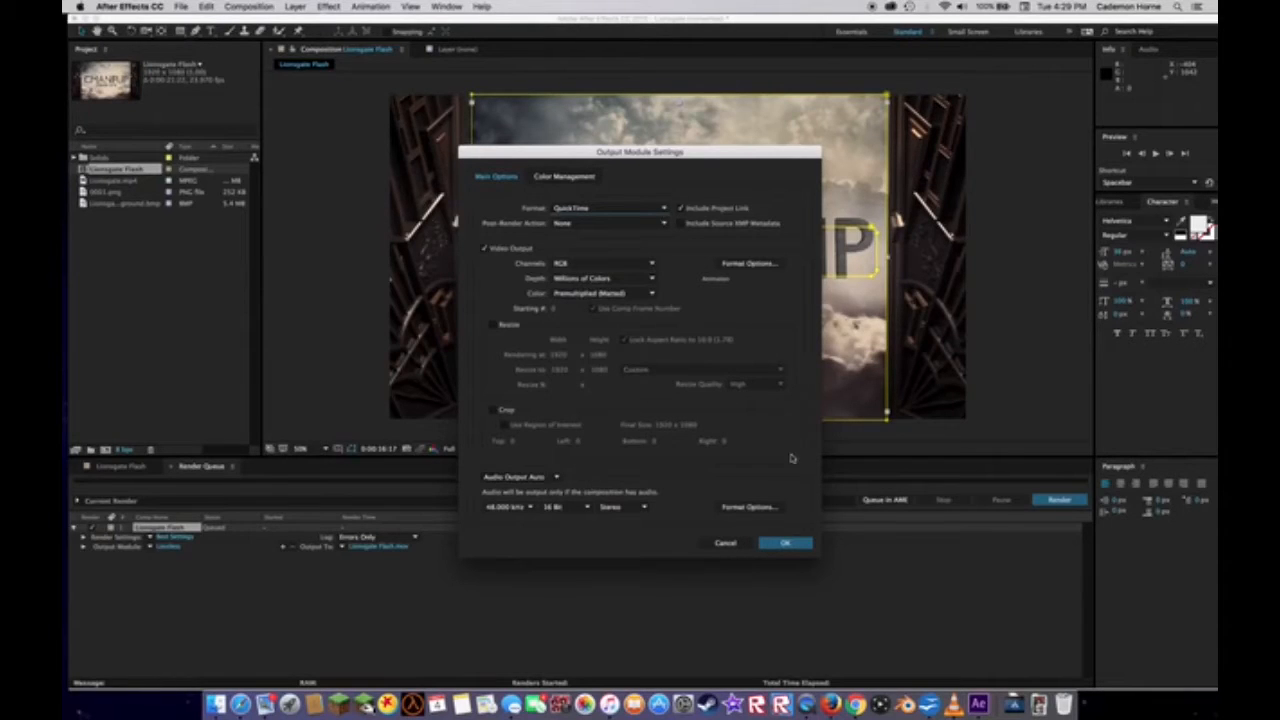
left_click(784, 542)
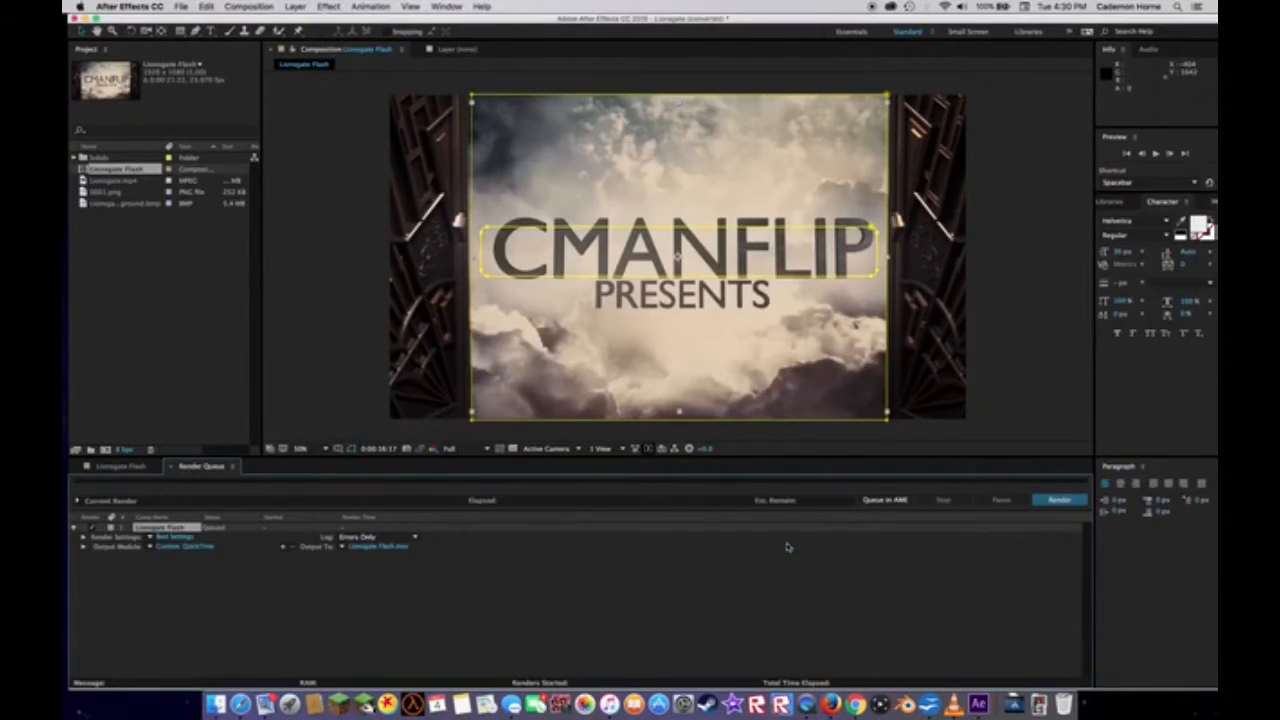
mouse_move(390, 552)
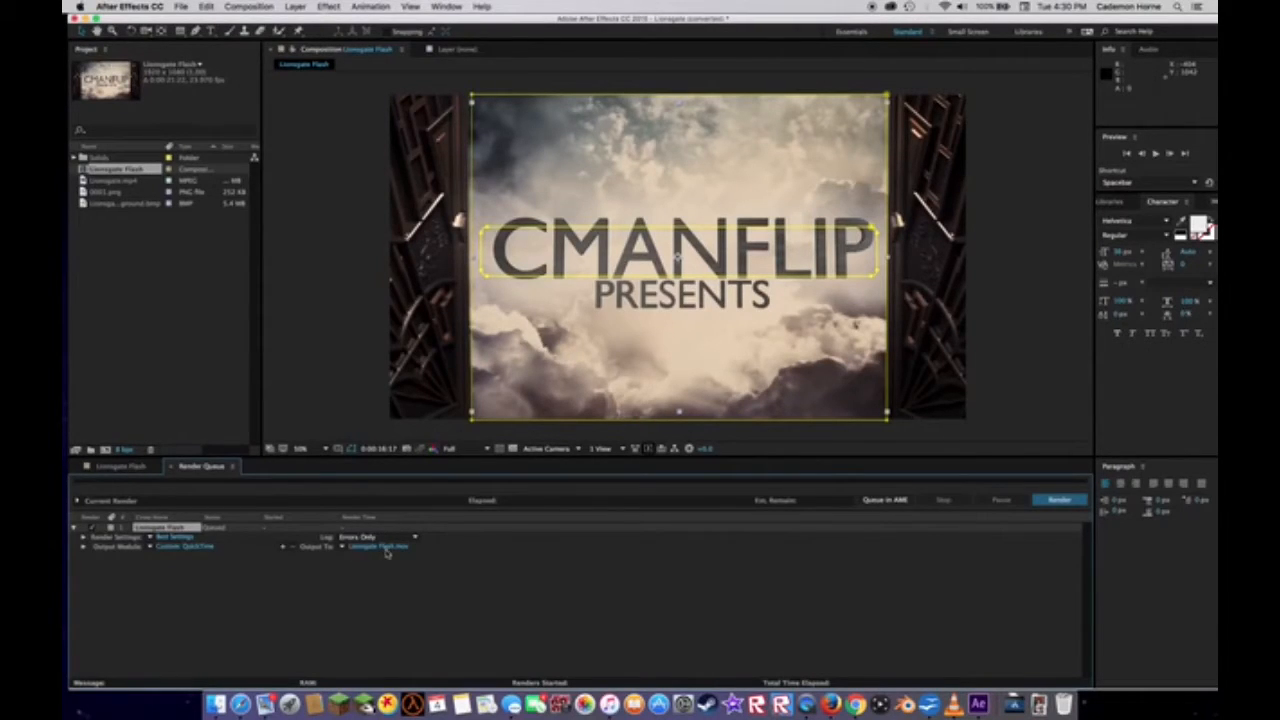
- Name the output movie 'Lionsgate Cmanflip Intro' and save it to Documents
left_click(378, 546)
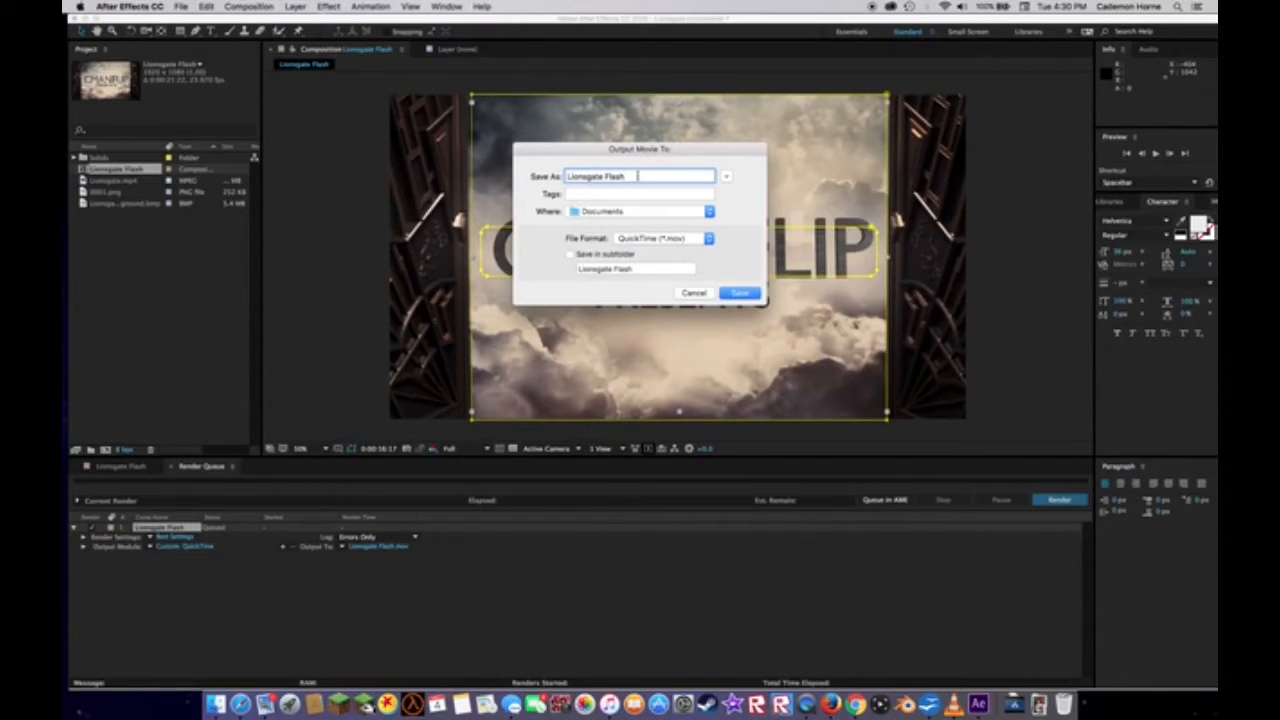
type("Lionsgate C")
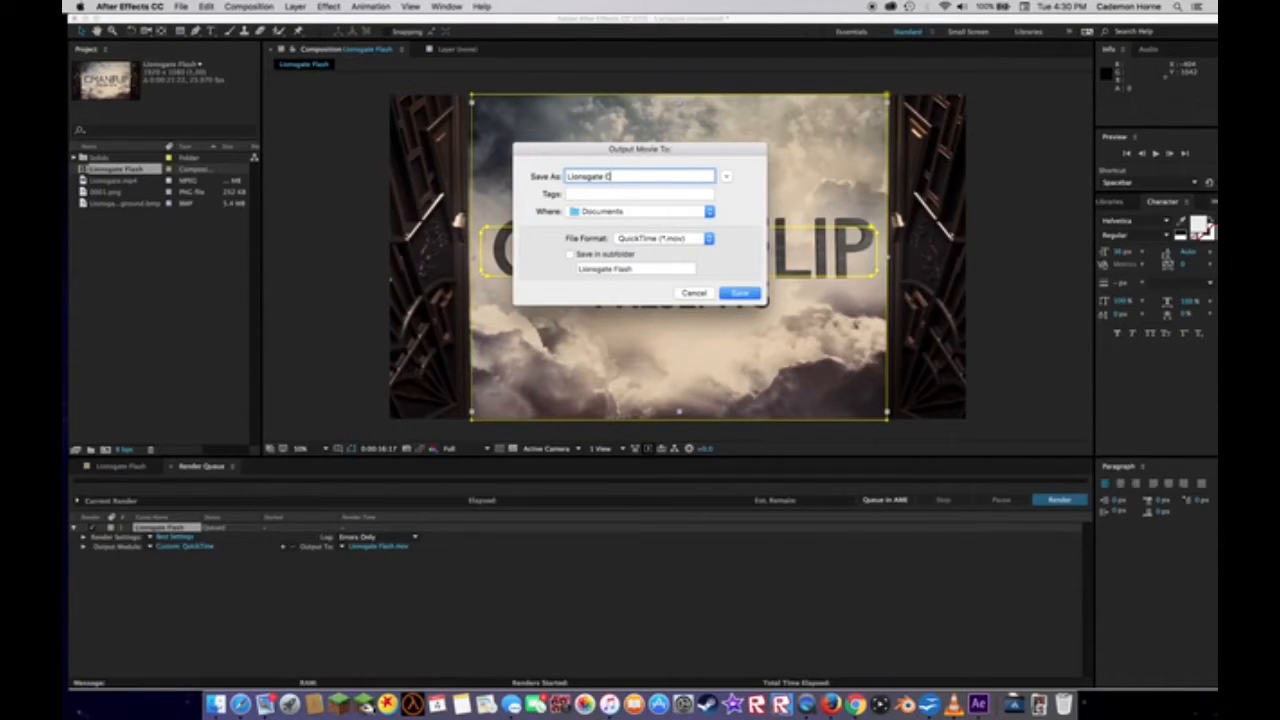
type("manflip Intro2")
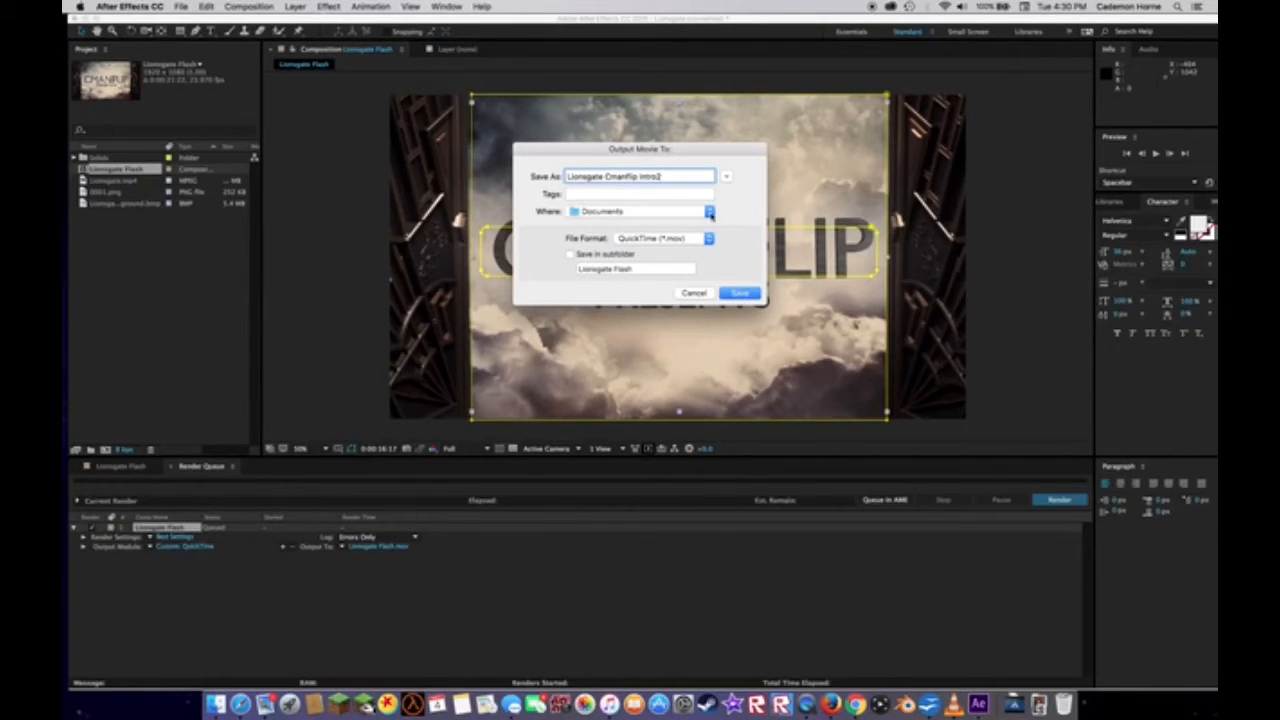
left_click(708, 212)
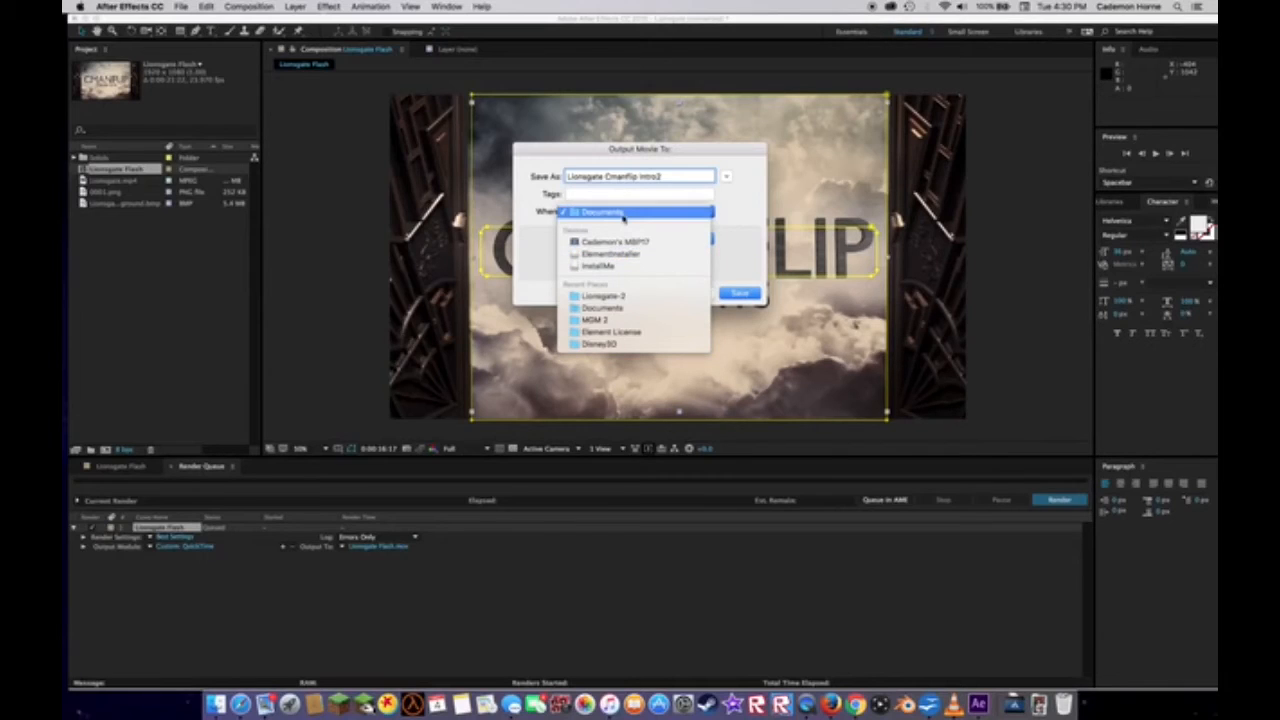
left_click(602, 212)
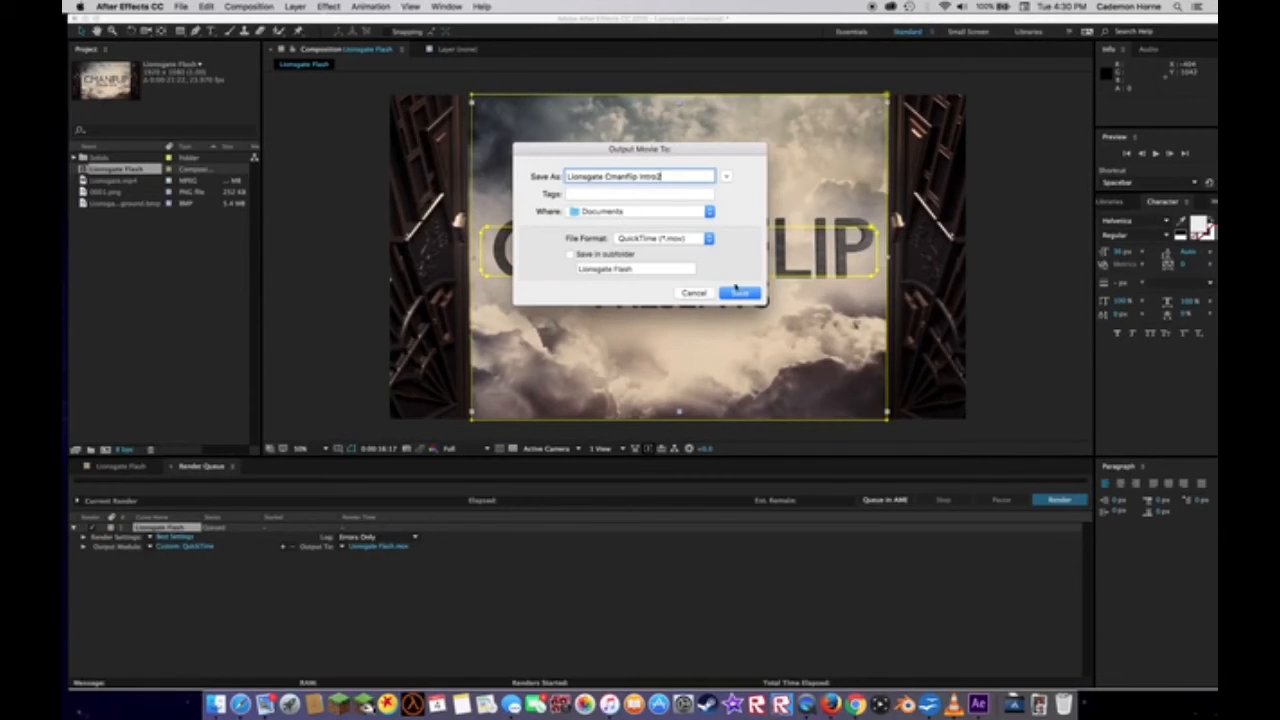
left_click(738, 292)
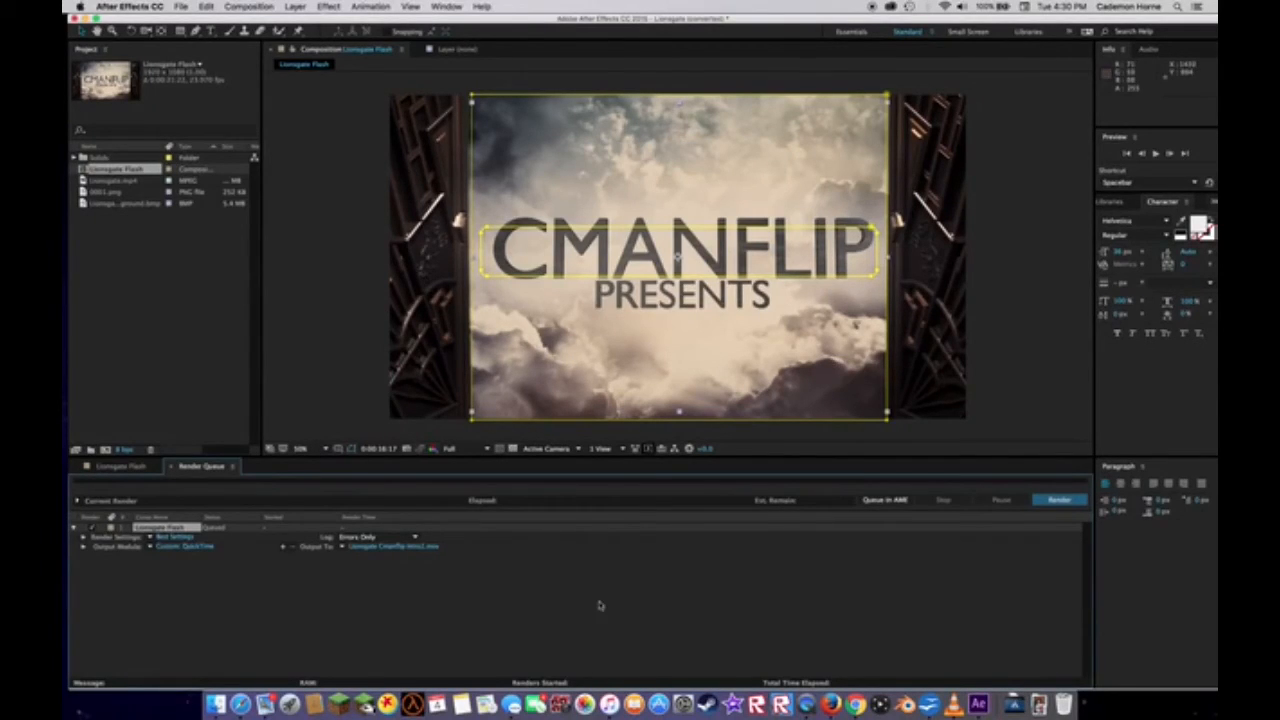
- Start rendering the queued composition
left_click(1058, 500)
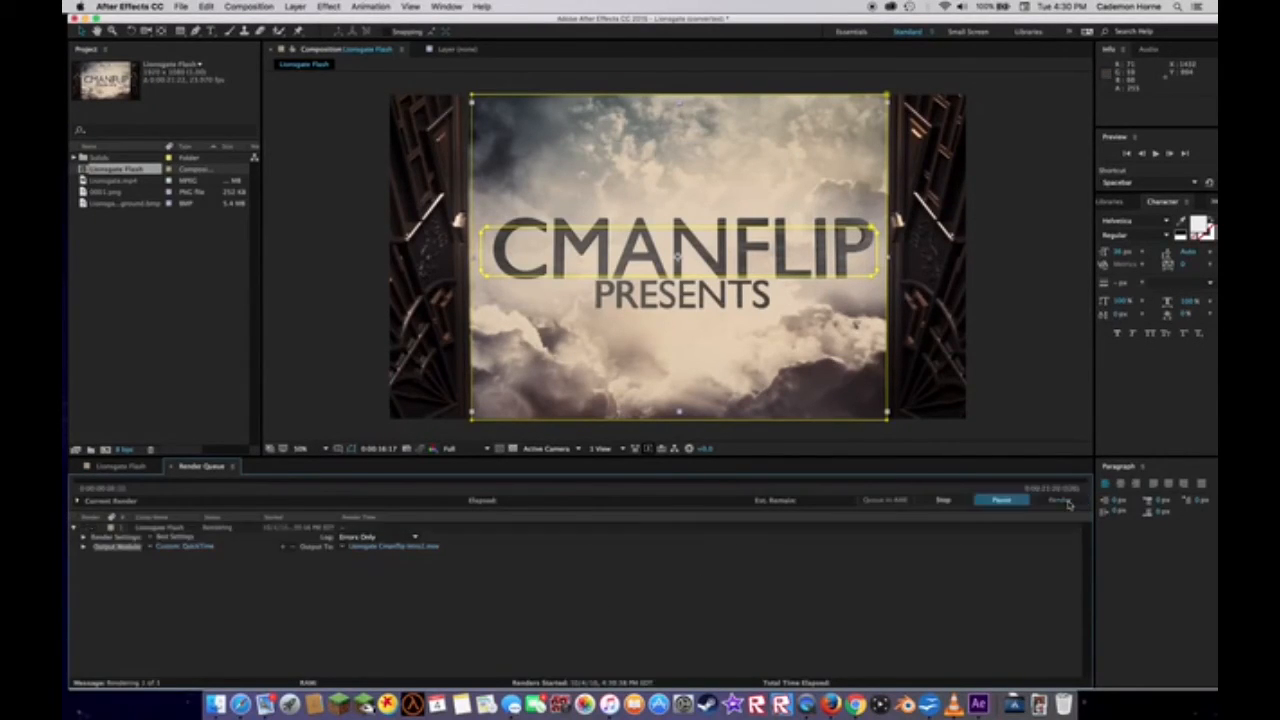